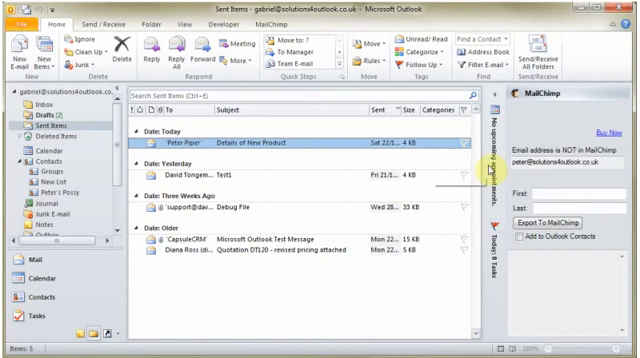
mouse_move(294, 174)
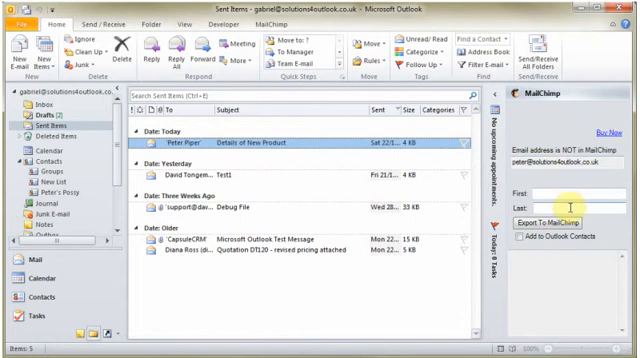
mouse_move(348, 244)
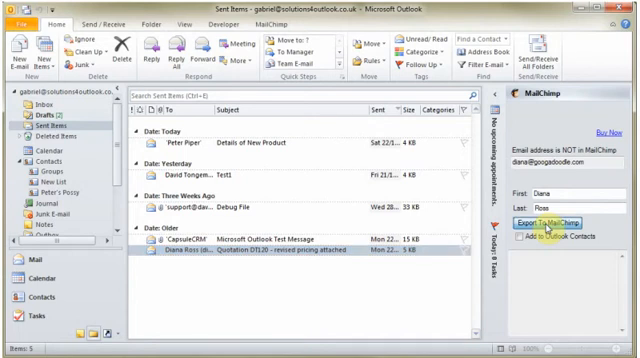
Export Diana Ross to MailChimp with New List selected and open its field mapping
left_click(532, 218)
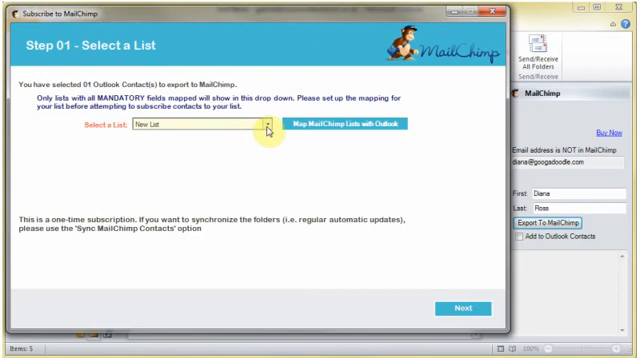
left_click(343, 128)
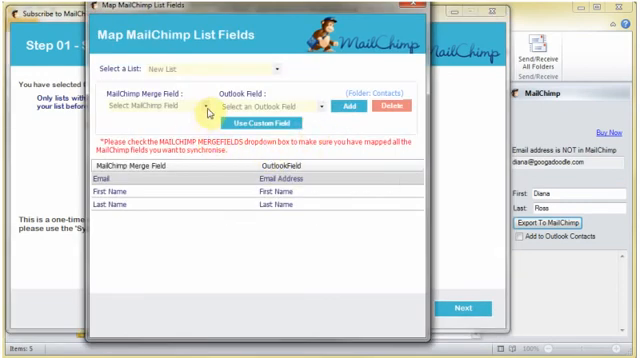
Map the MailChimp Company merge field to Outlook's Company field
left_click(150, 104)
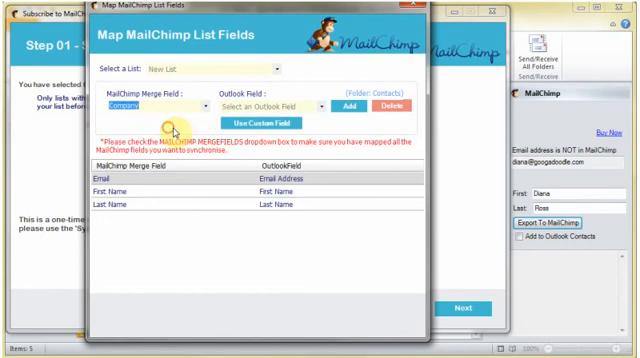
left_click(305, 105)
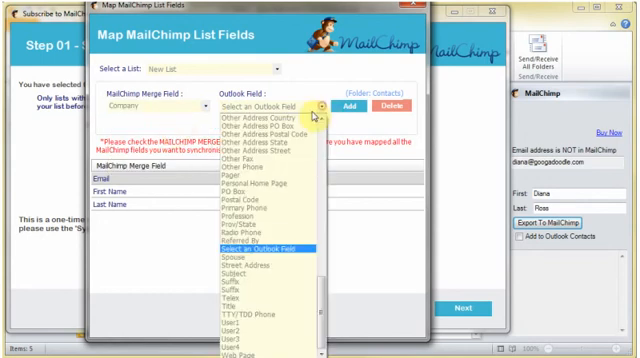
scroll("up", 3)
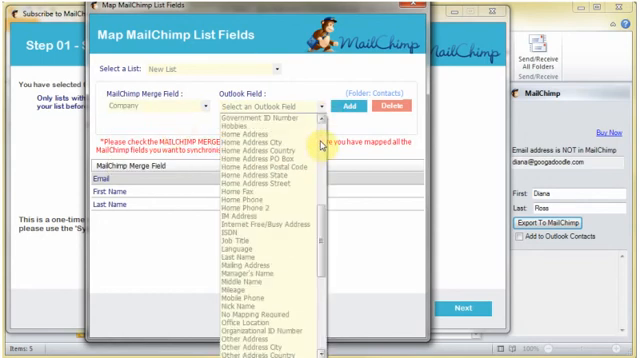
scroll("up", 3)
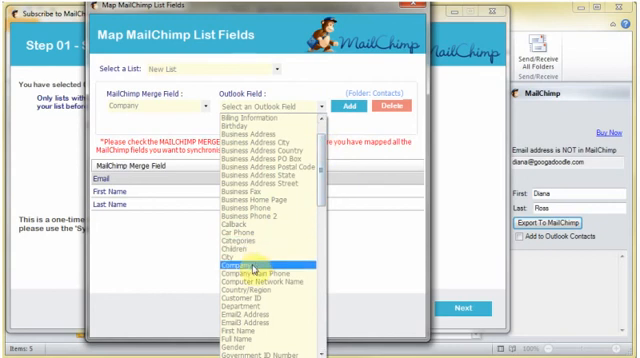
left_click(243, 263)
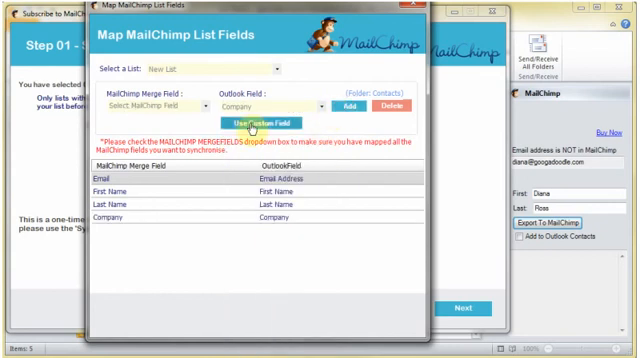
Pair Phone Number with Business Phone, confirm the update, and close the mapping window
left_click(155, 104)
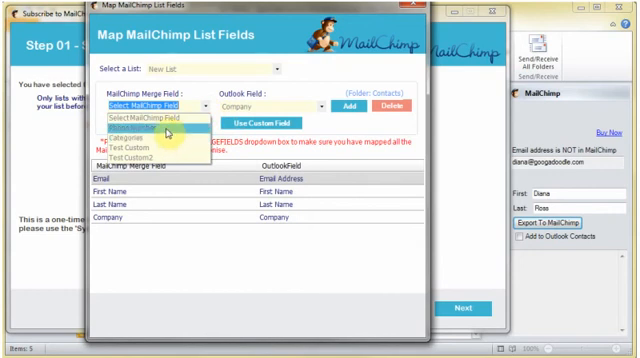
left_click(345, 106)
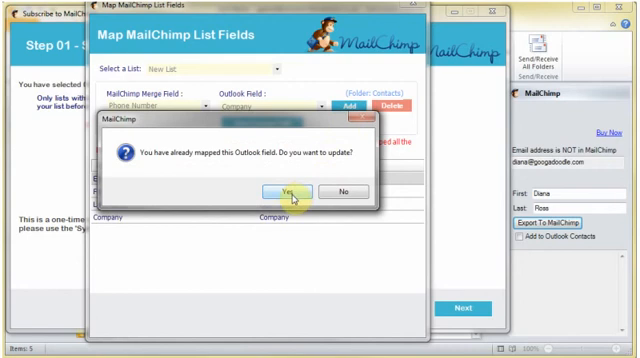
left_click(281, 191)
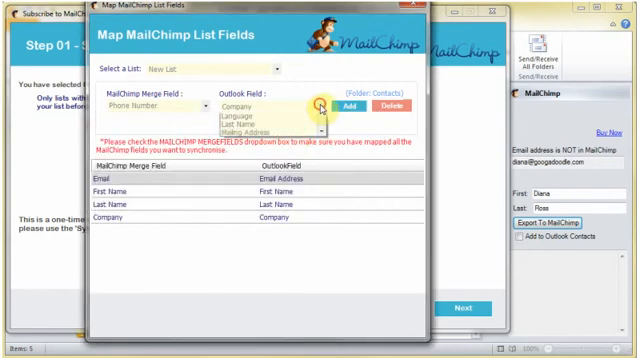
left_click(307, 106)
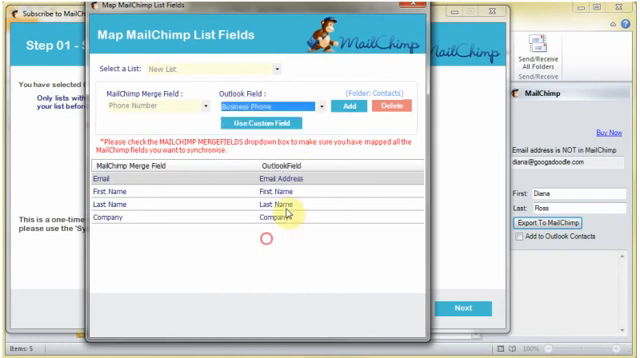
left_click(350, 106)
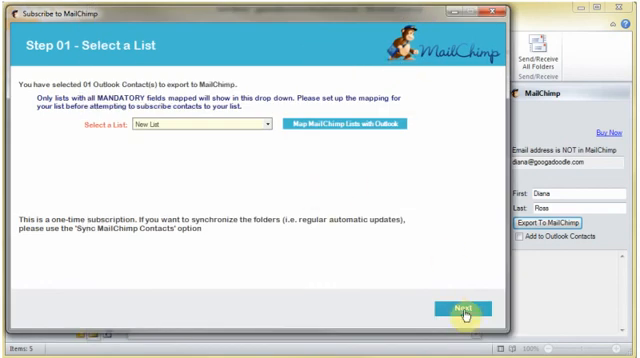
Subscribe Diana Ross to New List and finish the MailChimp export wizard
left_click(456, 315)
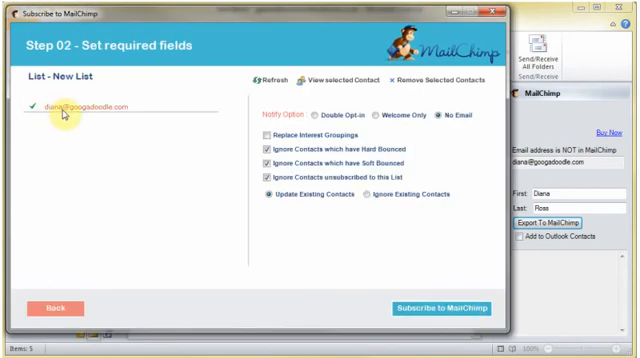
mouse_move(456, 128)
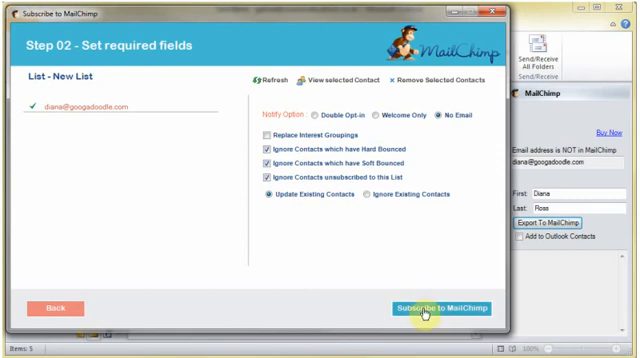
left_click(432, 307)
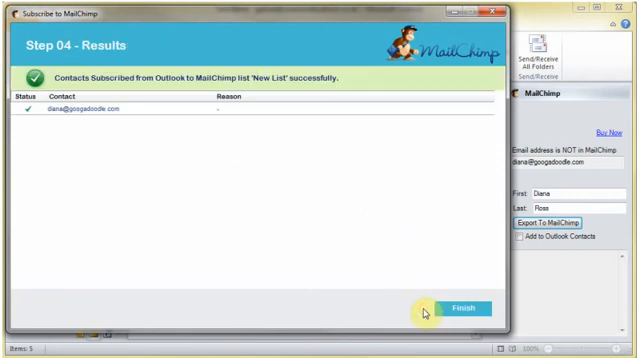
left_click(461, 305)
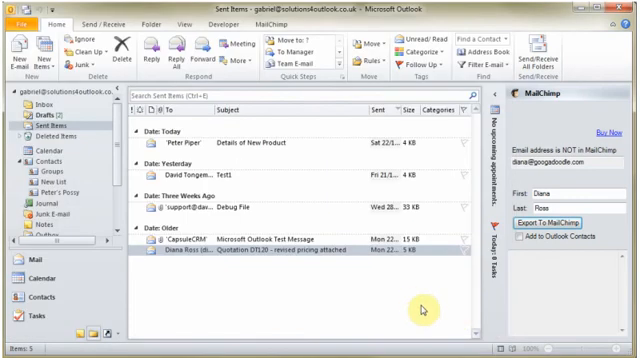